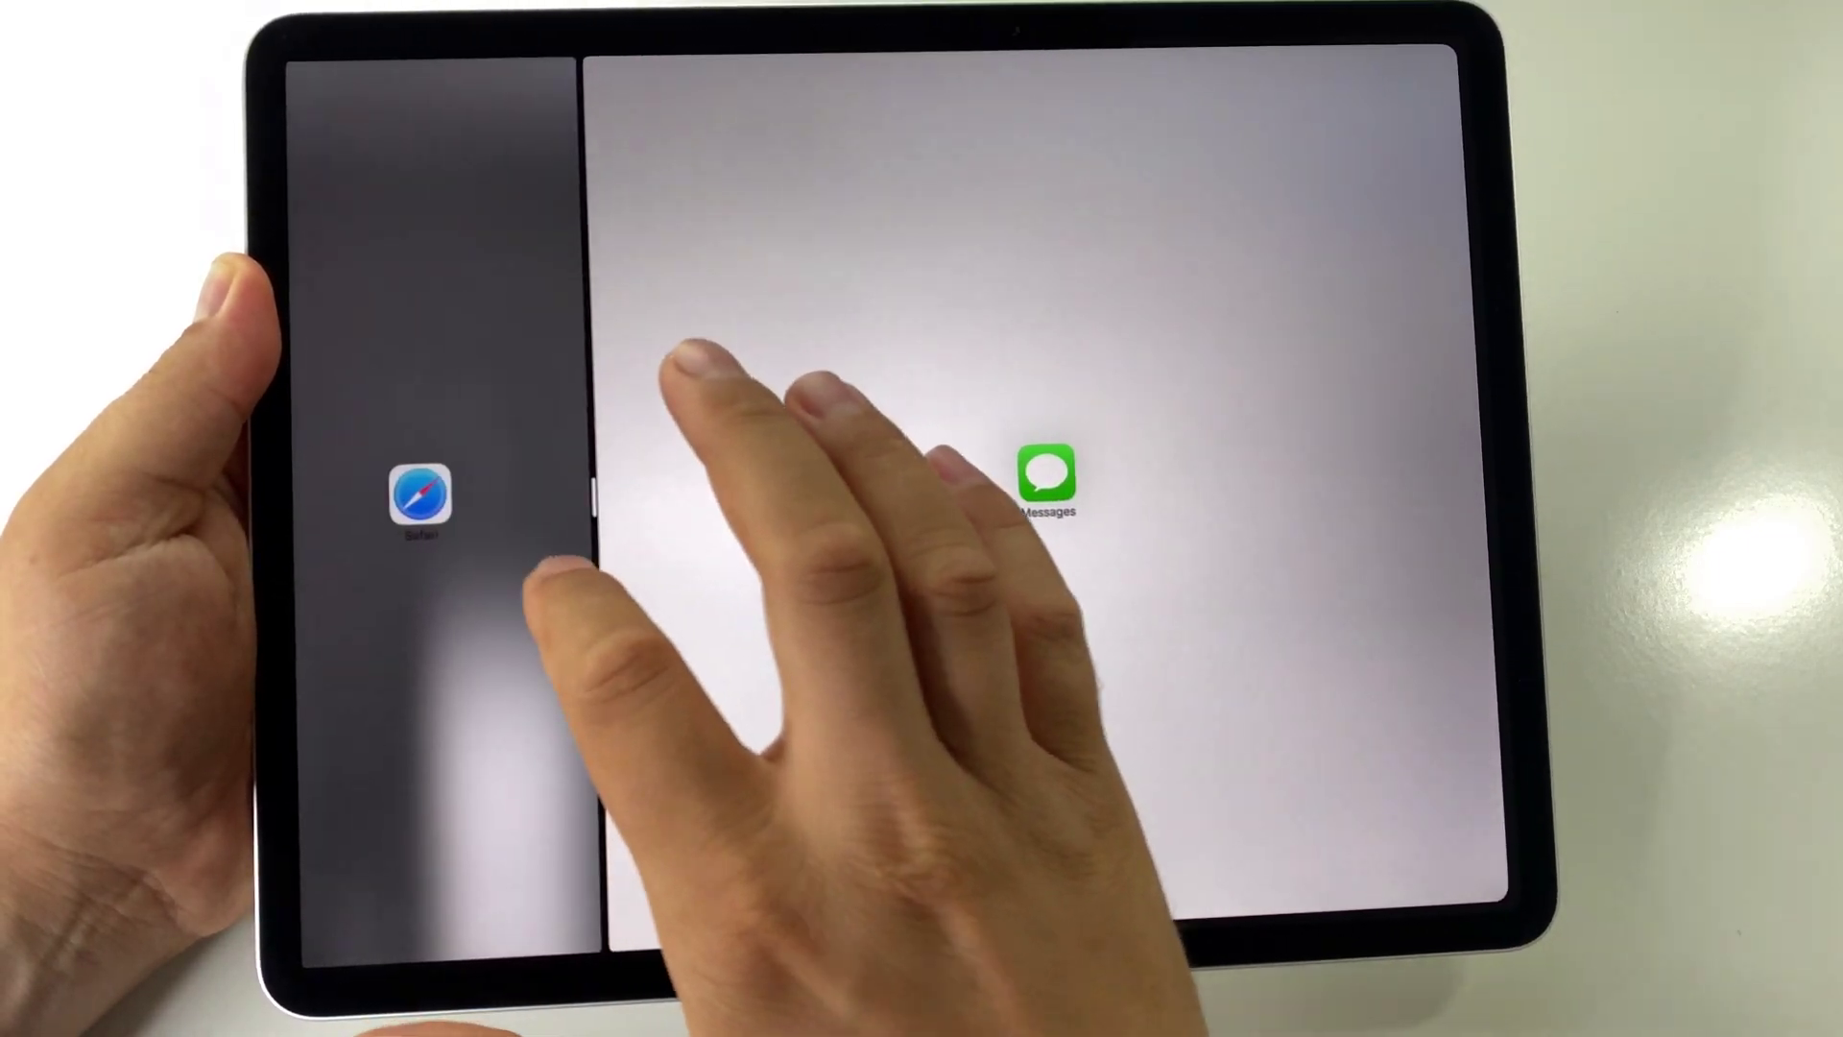
Drag the Split View divider so Safari fills most of the screen beside a narrow Messages column.
{"action": "left_click", "coordinate": [1039, 475]}
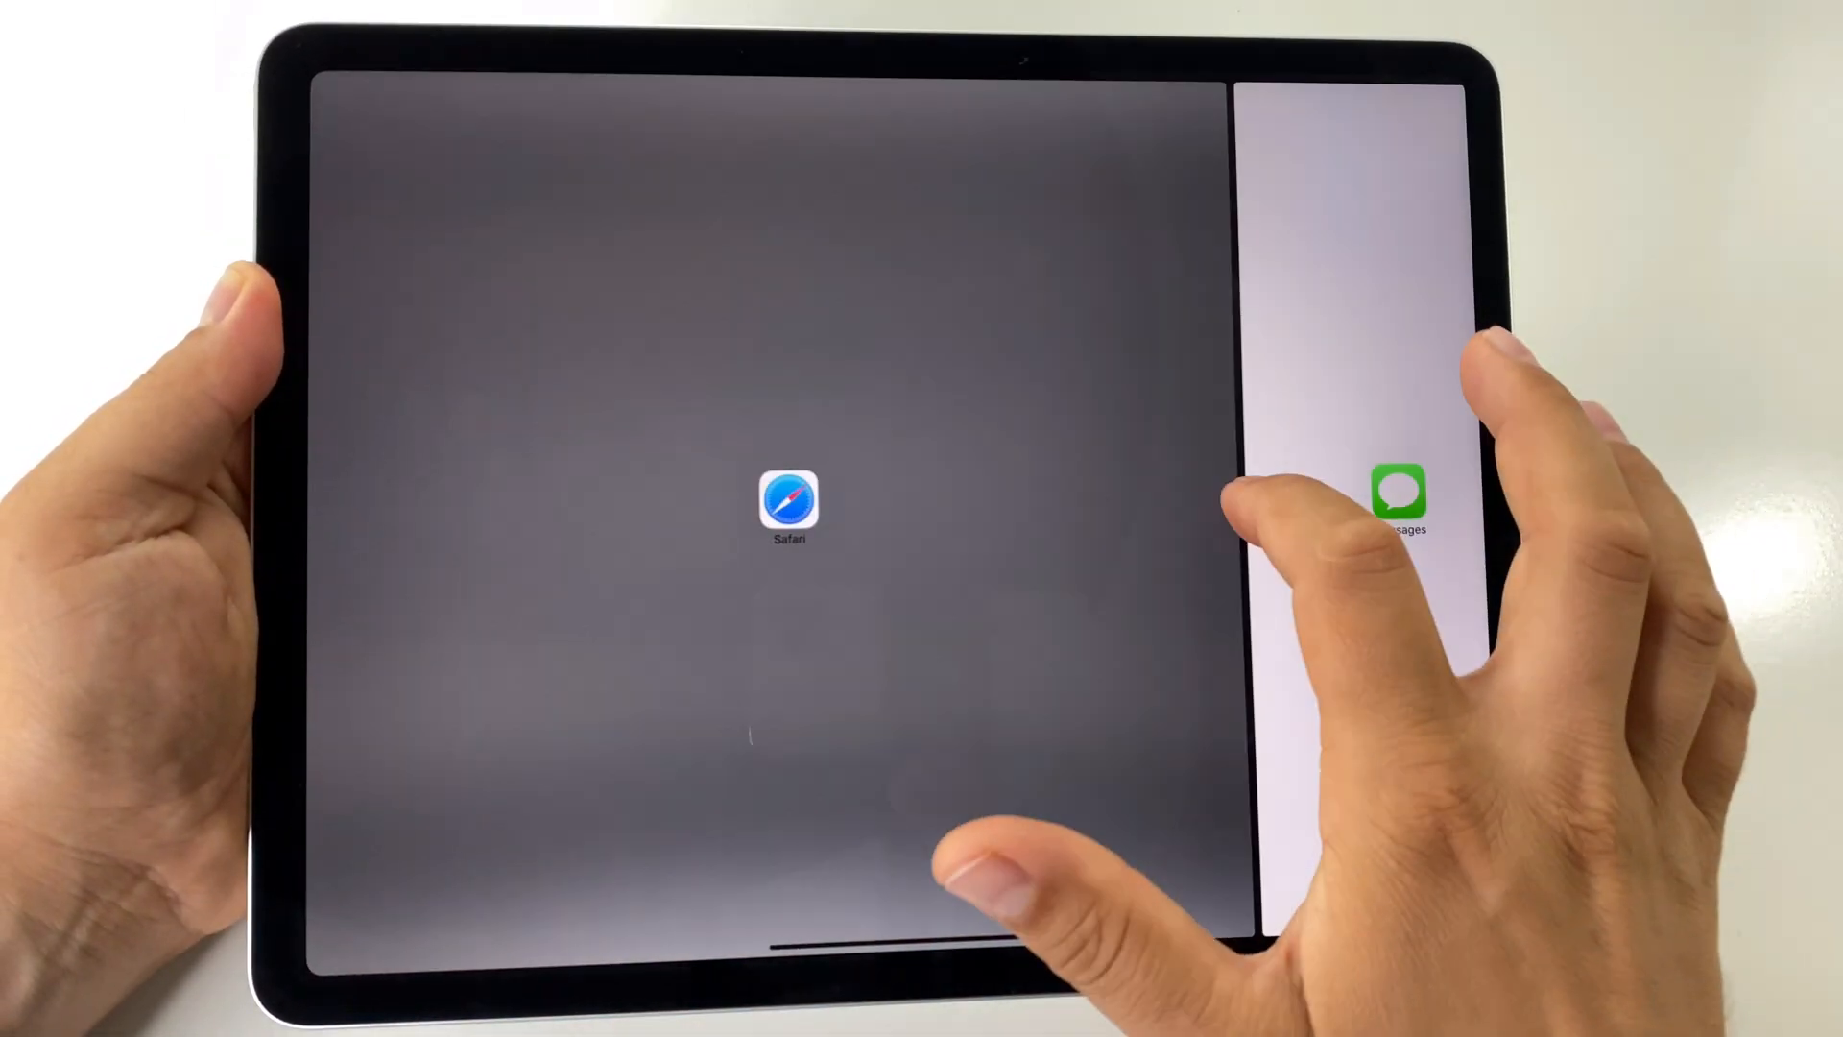
{"action": "left_click", "coordinate": [789, 503]}
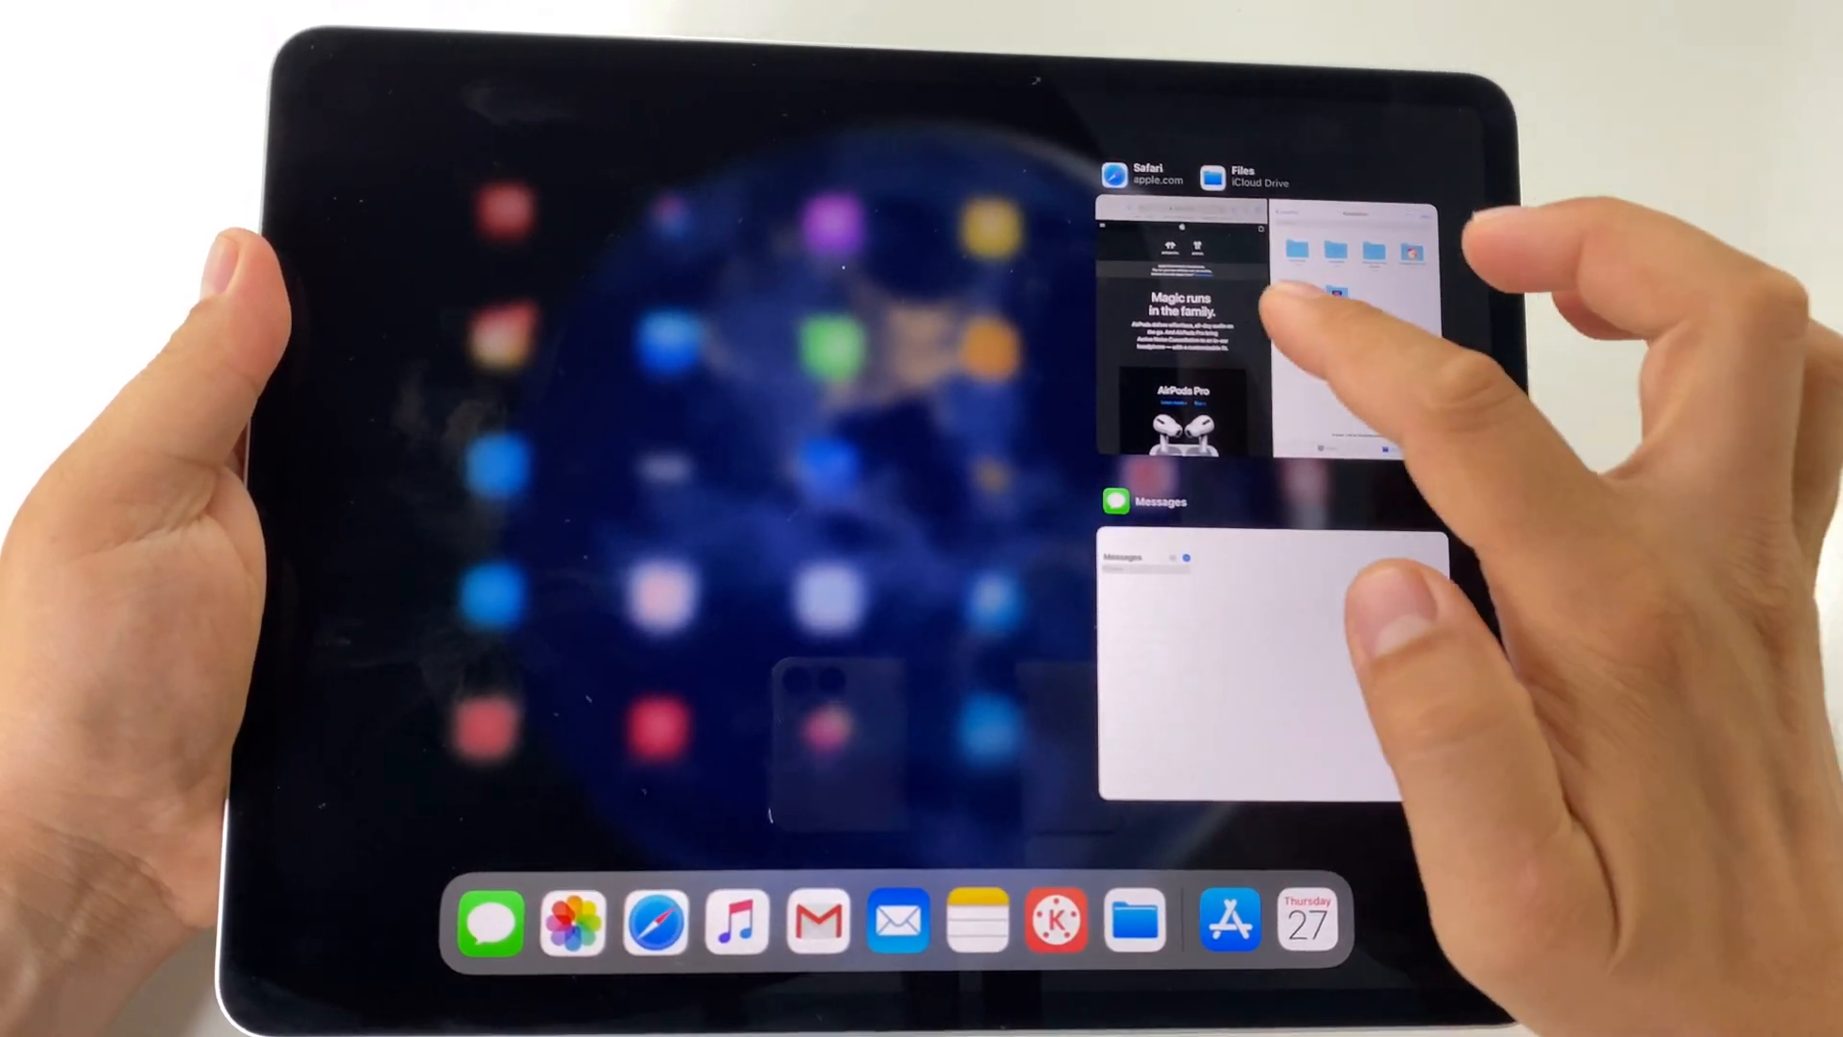
Select the Safari and Files pair from the App Switcher overview.
{"action": "left_click", "coordinate": [1263, 658]}
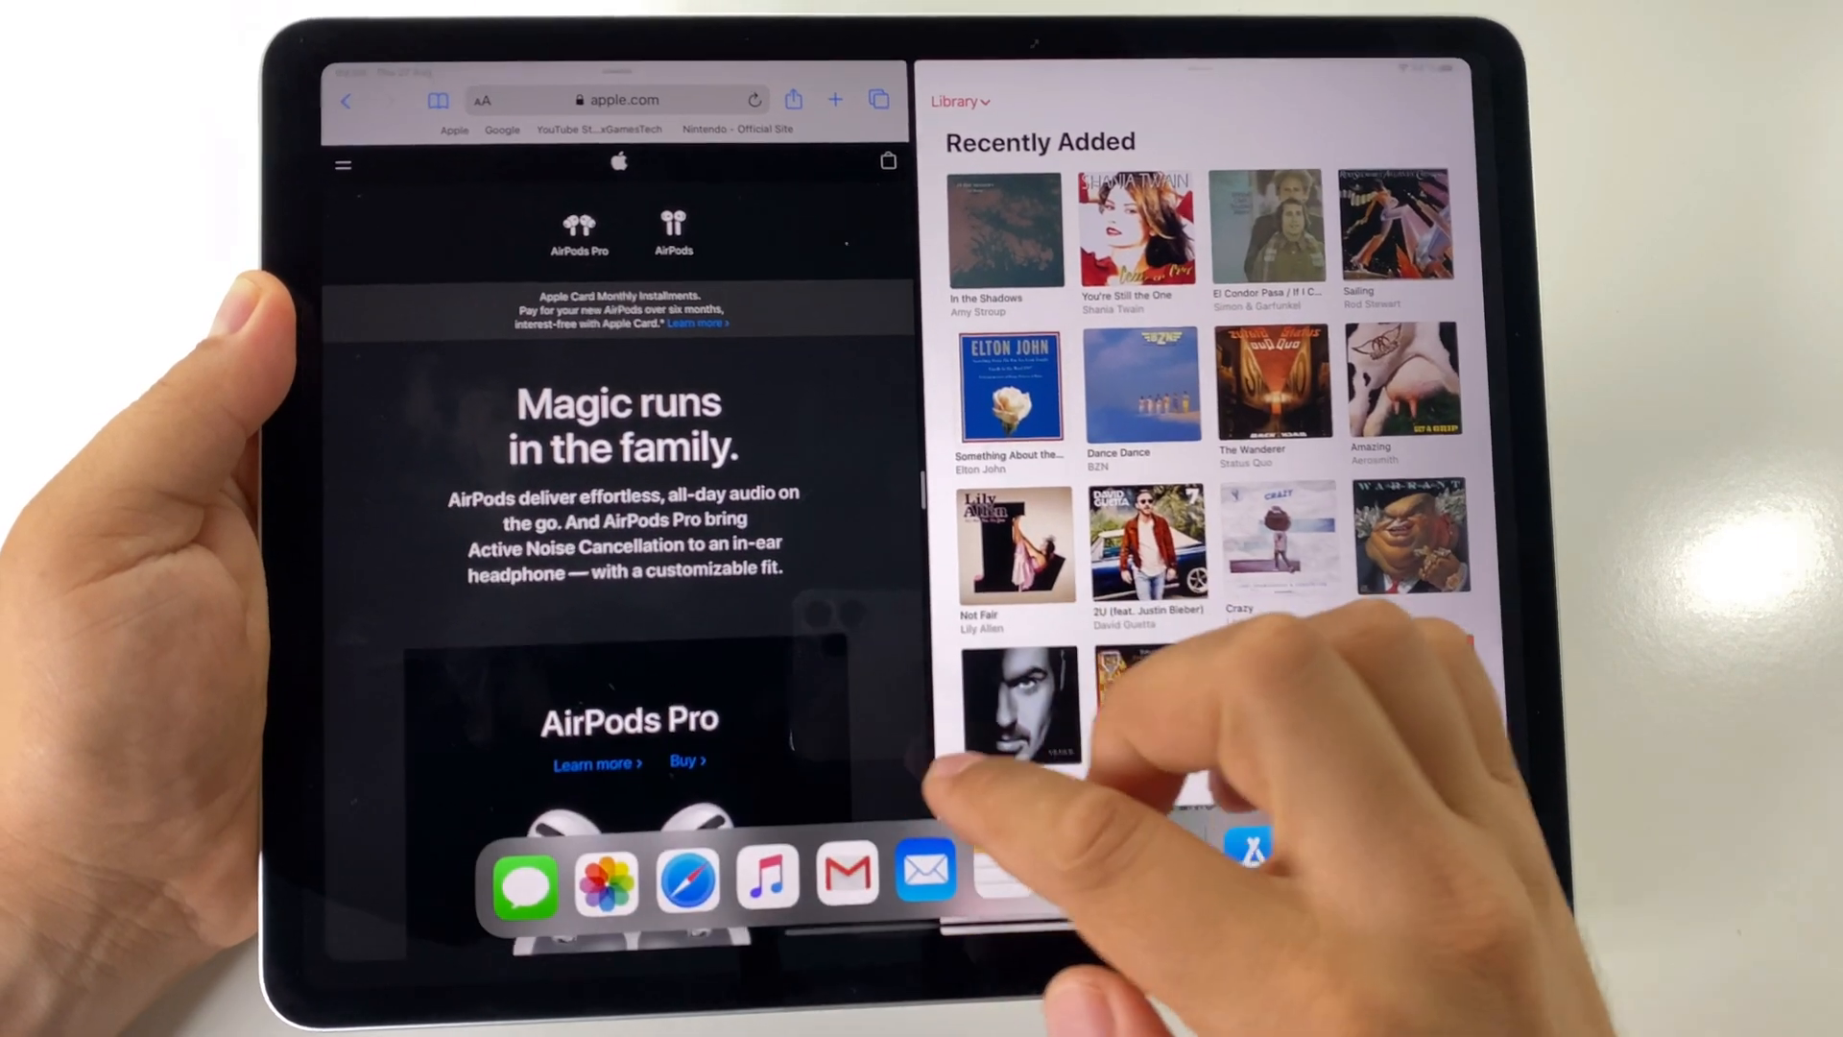
Raise the Dock over the Safari and Music Split View showing apple.com and Recently Added.
{"action": "scroll", "scroll_direction": "down", "scroll_amount": 3}
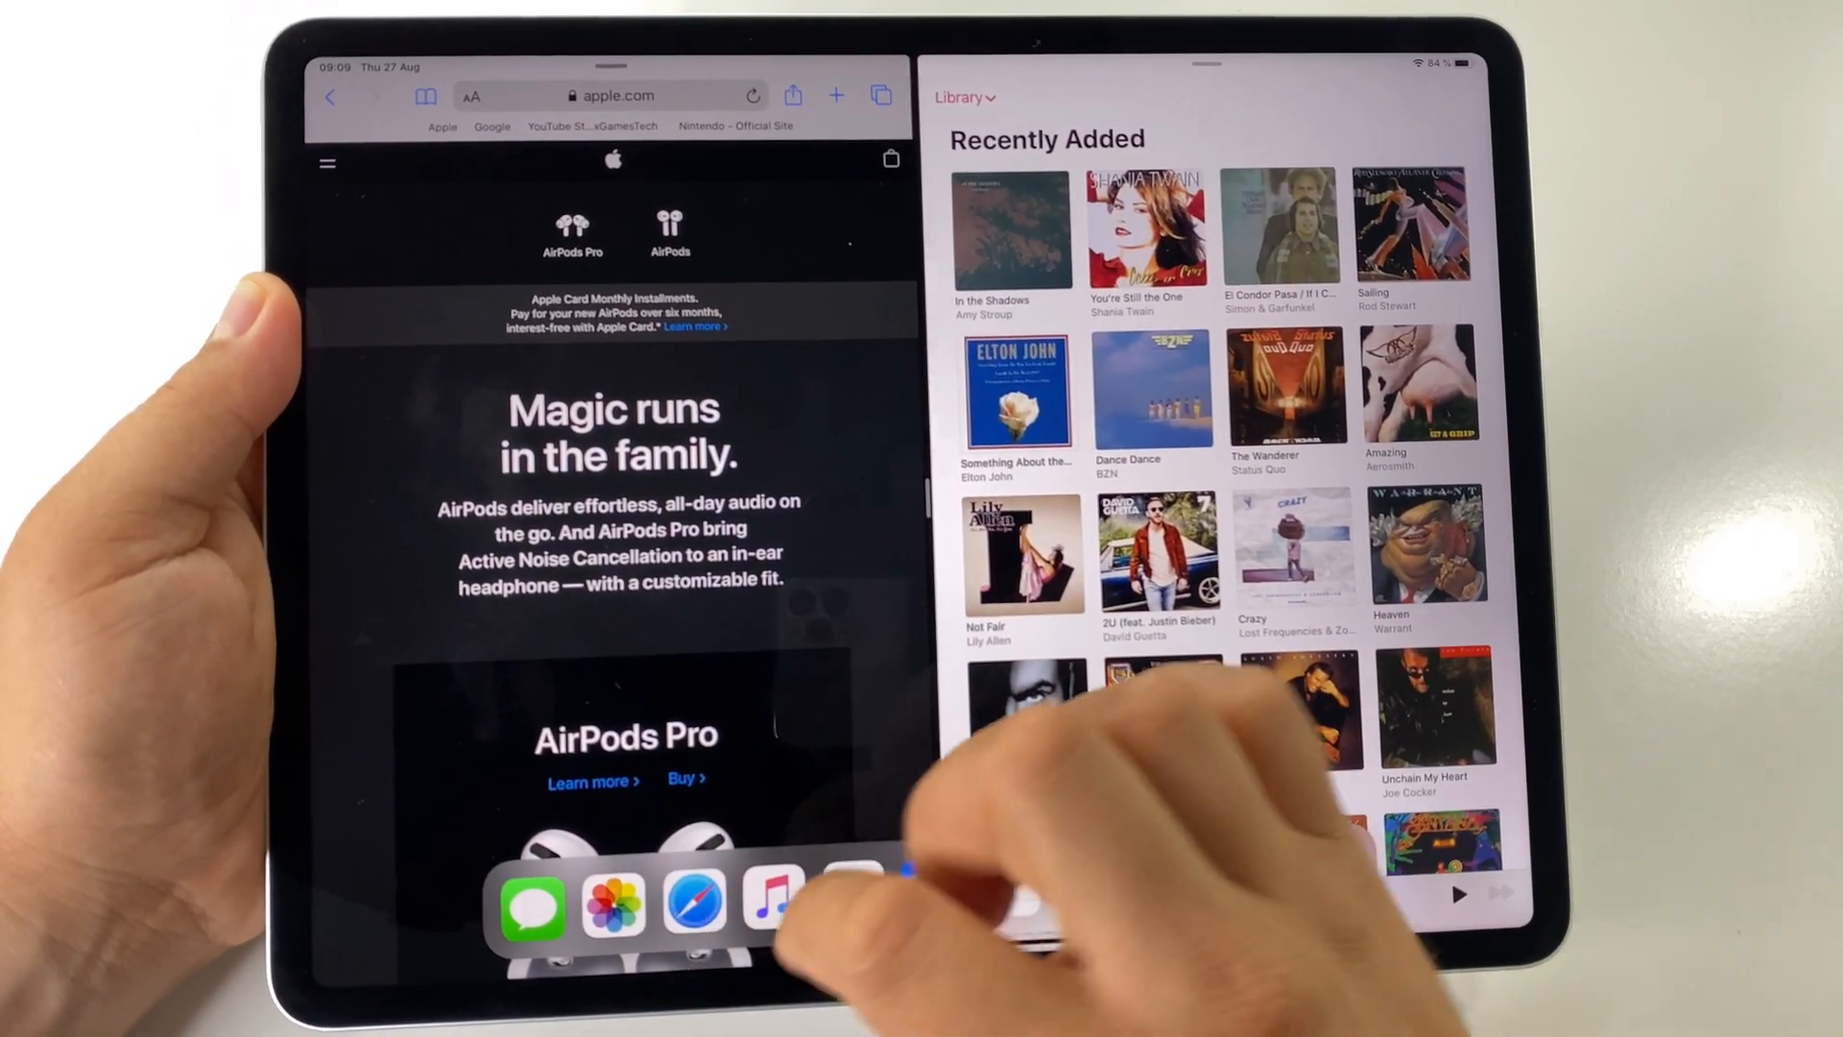